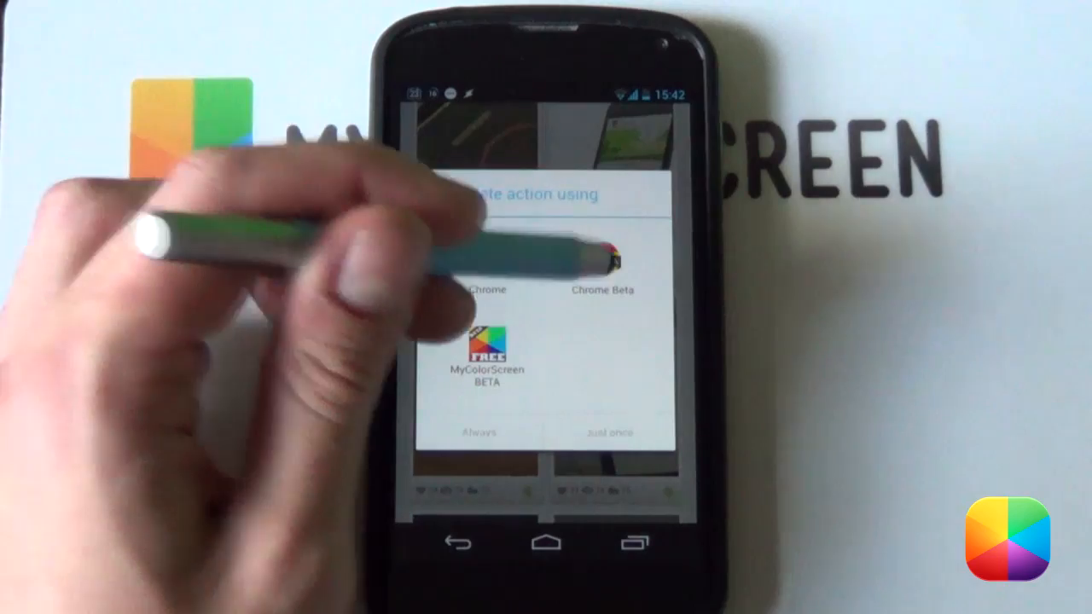
Open the Hexagon theme link in MyColorScreen and scroll to its Dropbox link
click(488, 286)
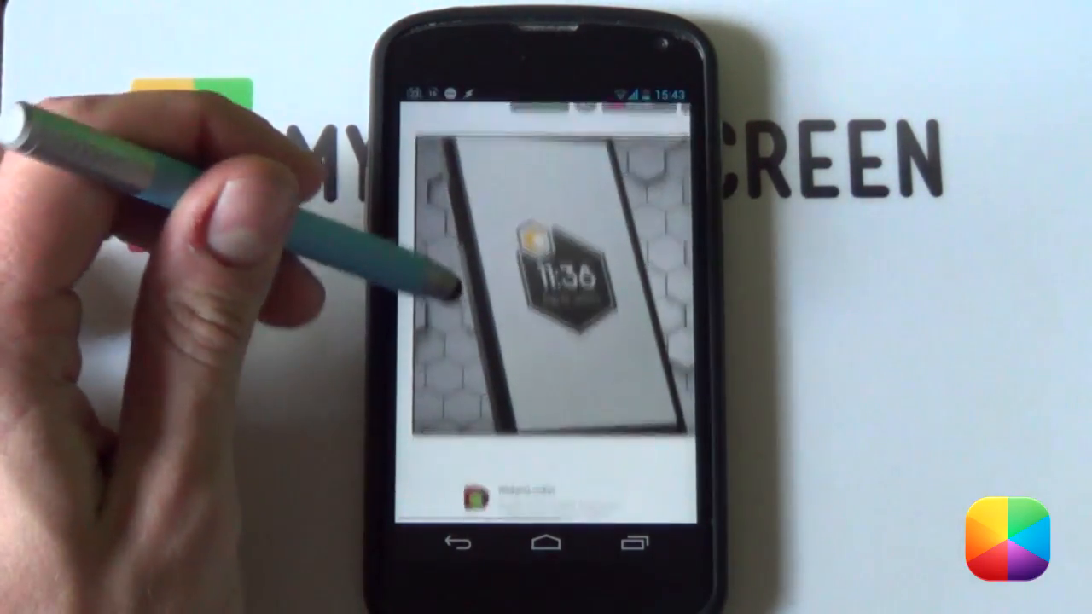
scroll(down, 3)
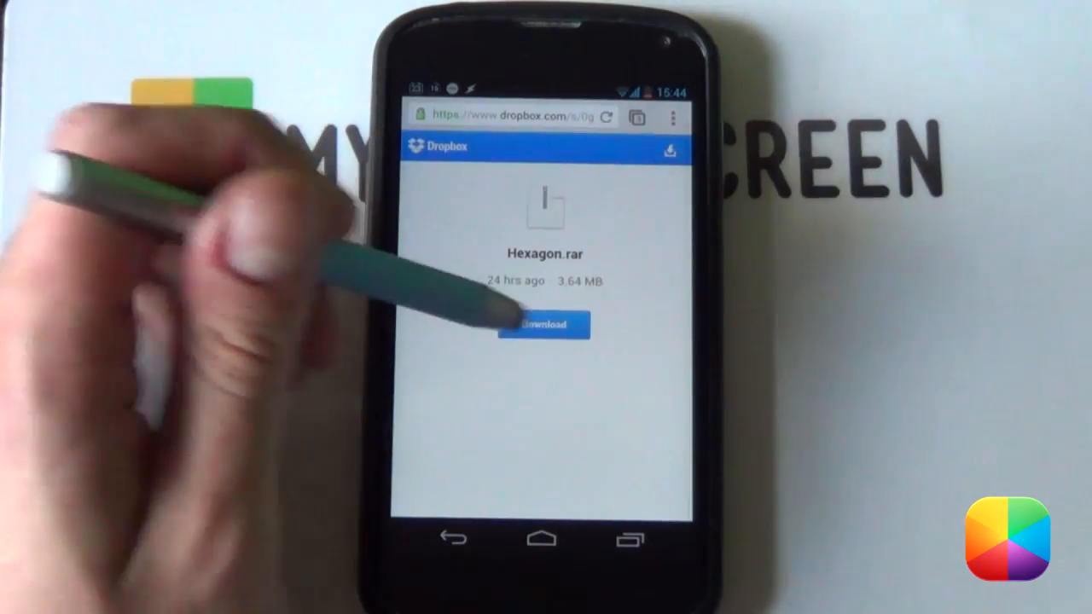
Download Hexagon.rar from its Dropbox page
click(544, 324)
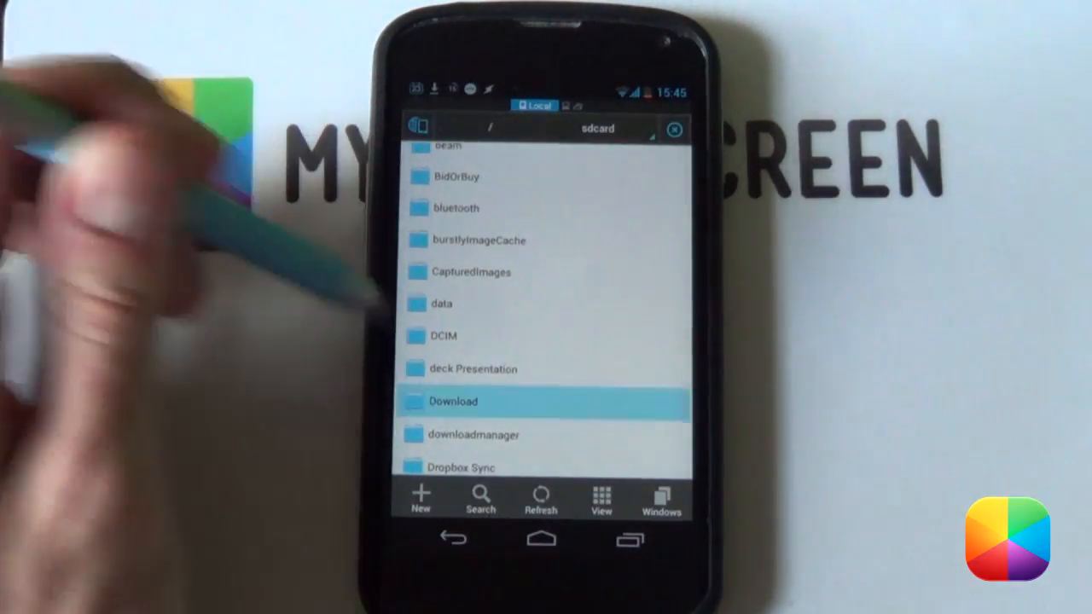
Open the Download folder and extract Hexagon.rar into a Hexagon/ folder
click(453, 401)
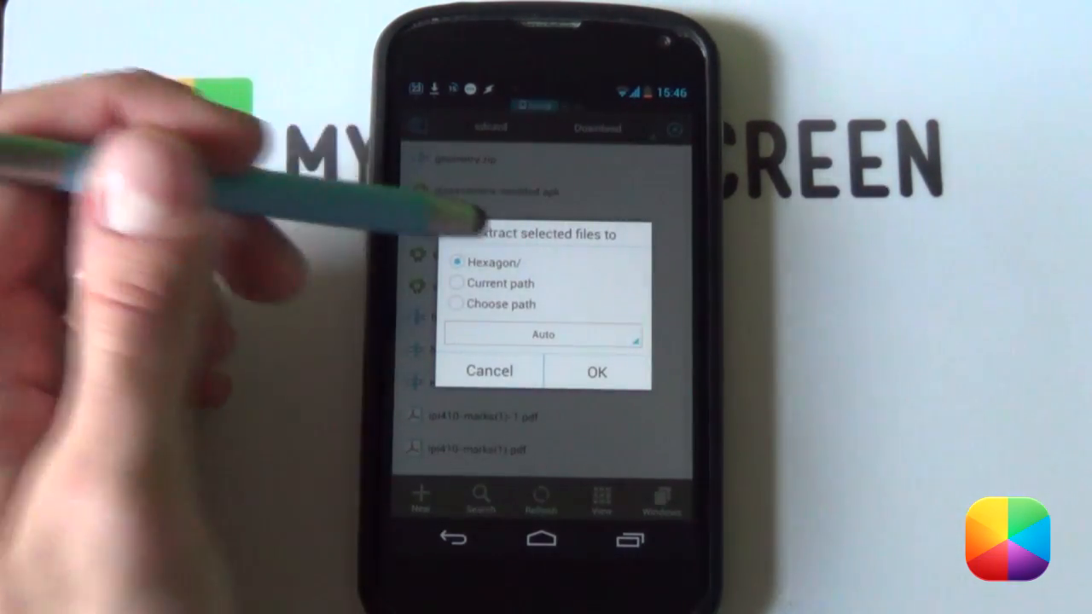
click(596, 371)
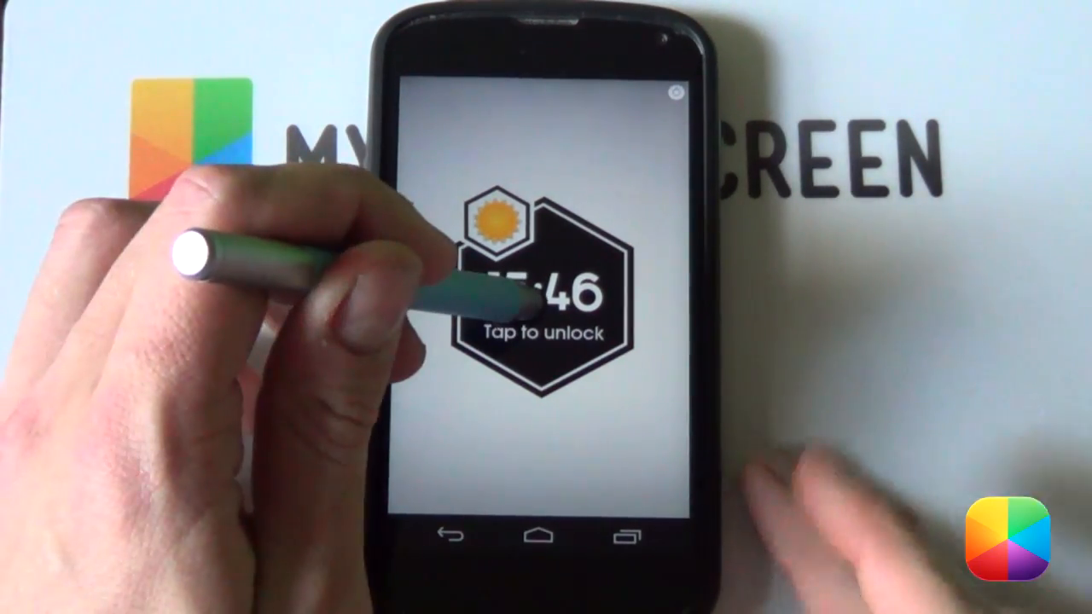
Open Look & Feel in WidgetLocker settings
click(537, 290)
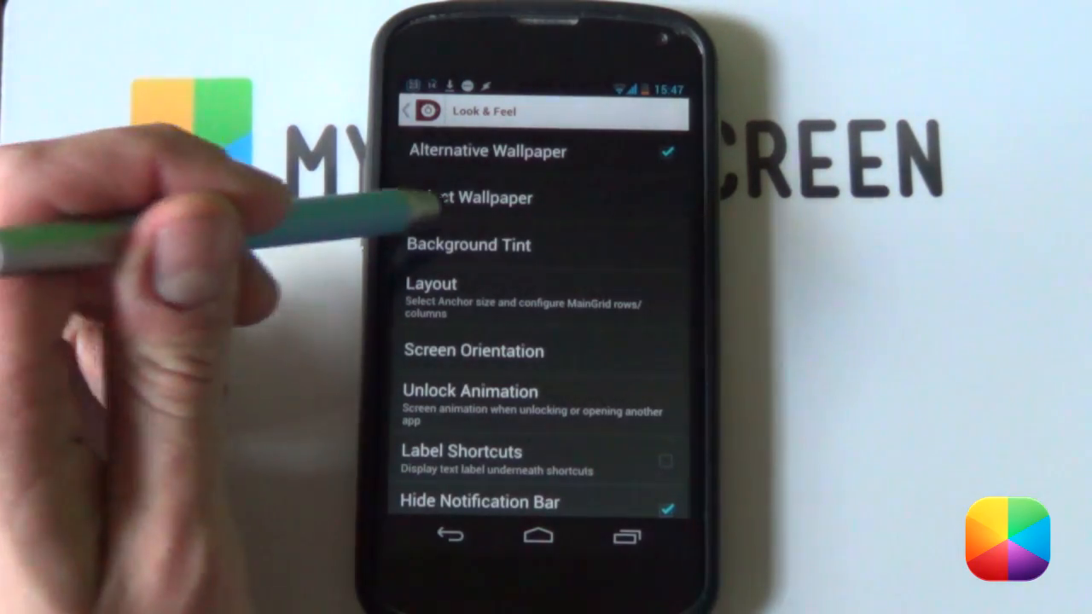
Pick a wallpaper image from QuickPic's Hexagon album via Select Wallpaper
click(475, 197)
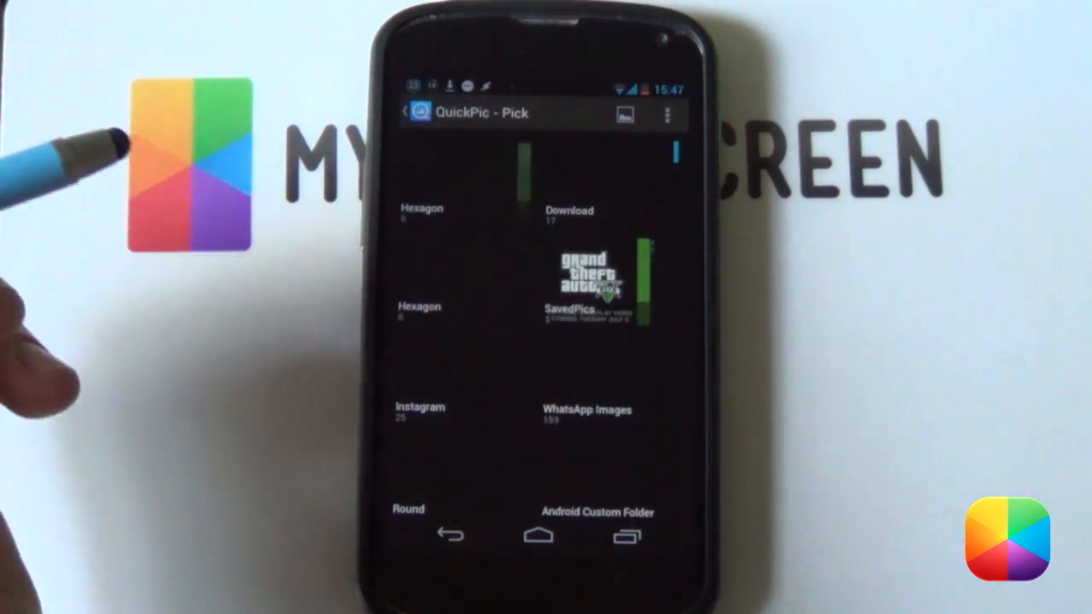
click(417, 213)
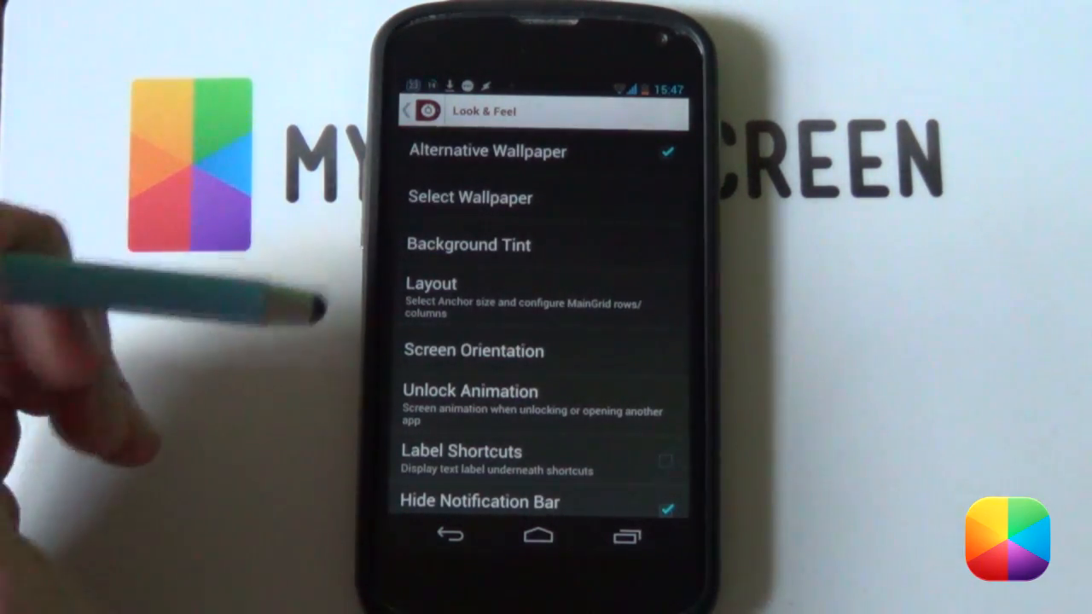
click(469, 245)
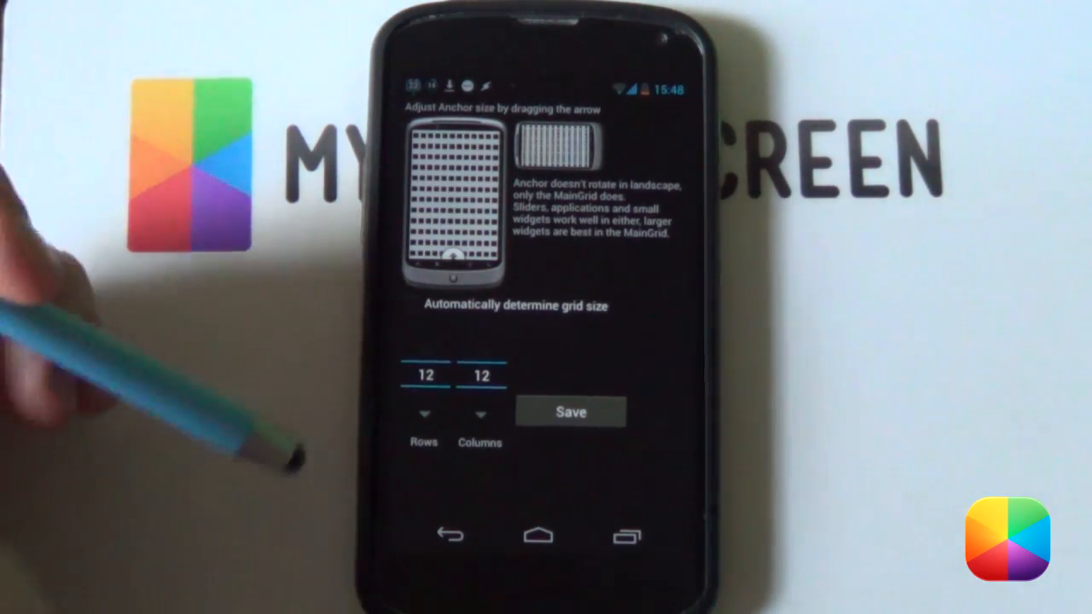
Save the 12-row by 12-column grid layout
click(423, 413)
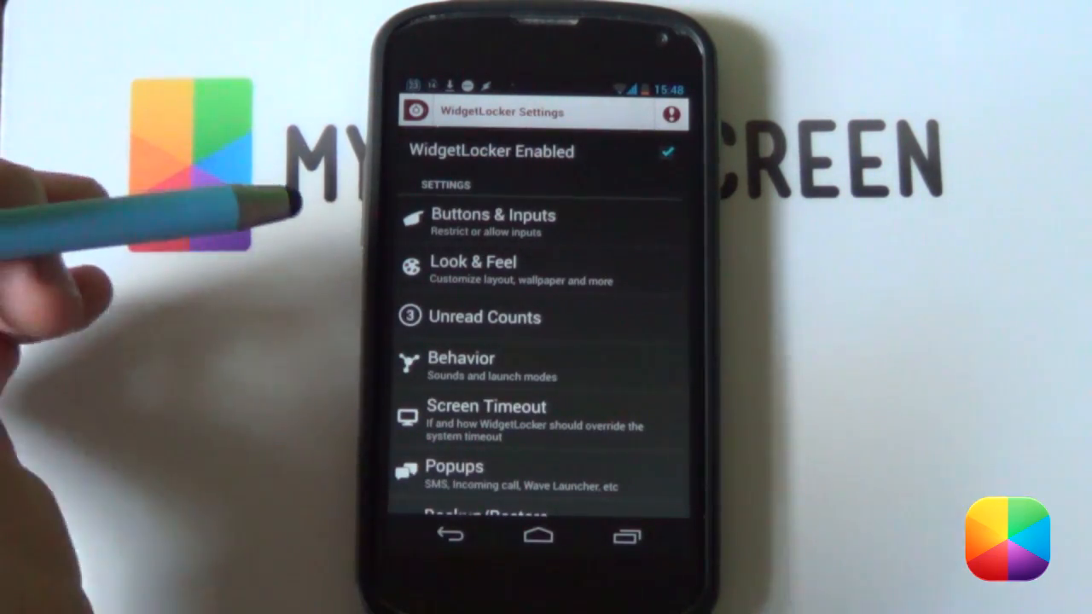
Scroll to Advanced in WidgetLocker Settings and browse its options
scroll(down, 3)
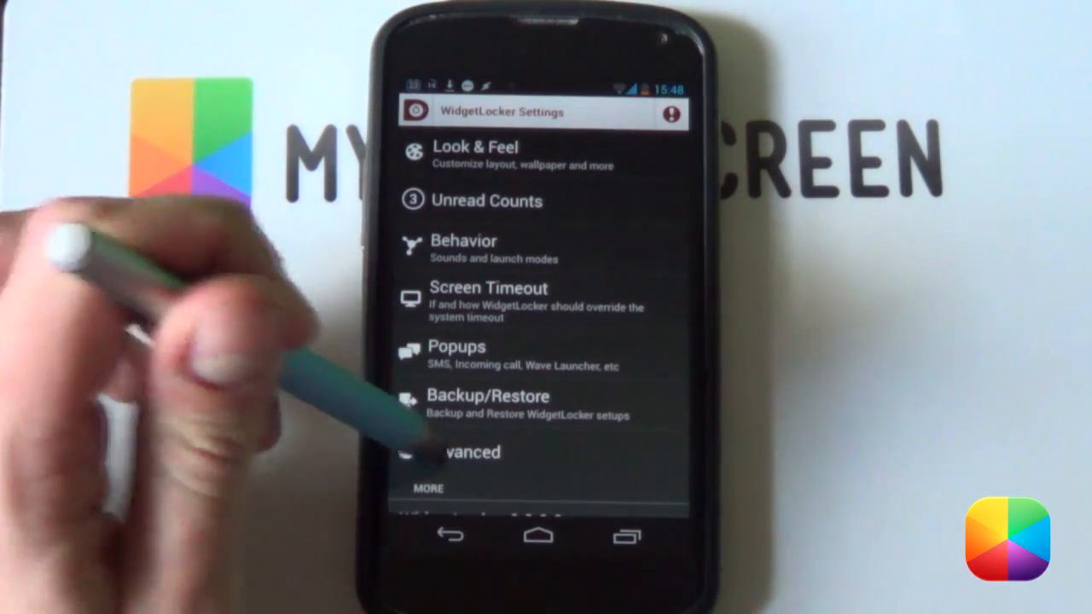
click(469, 452)
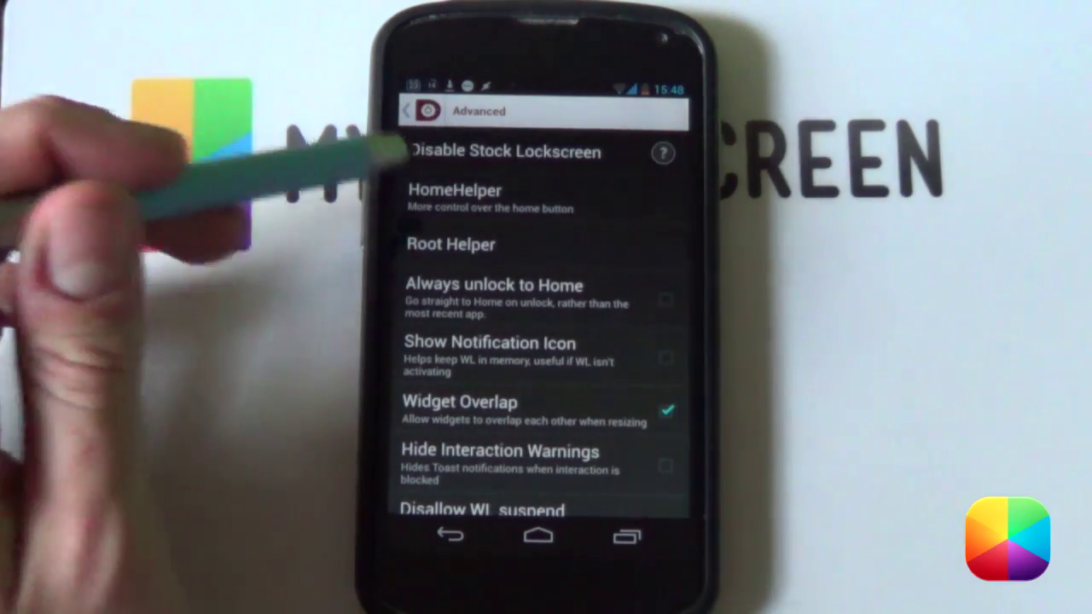
click(460, 190)
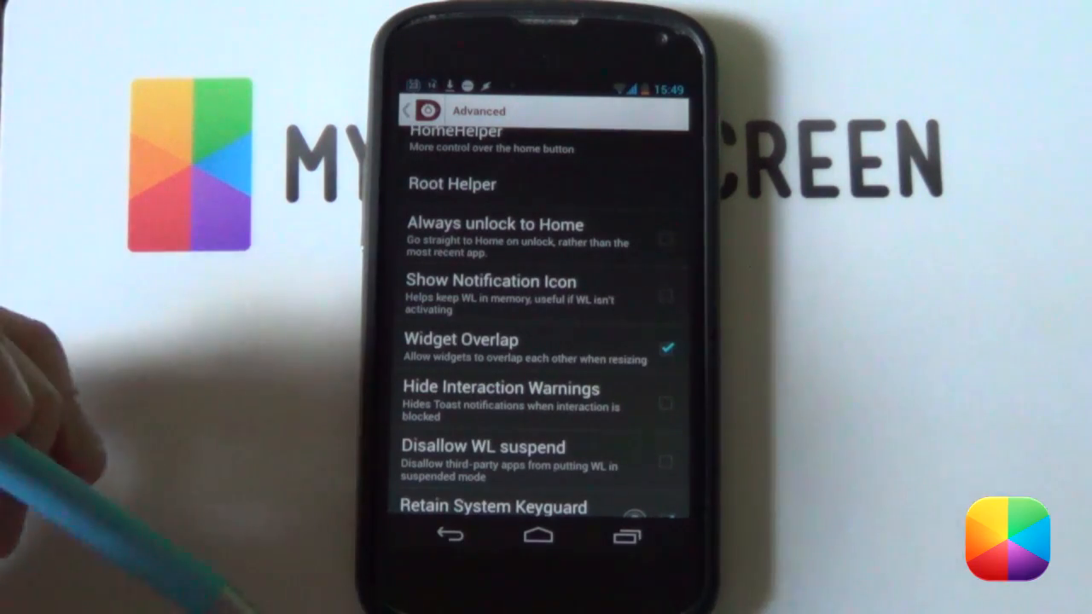
click(410, 111)
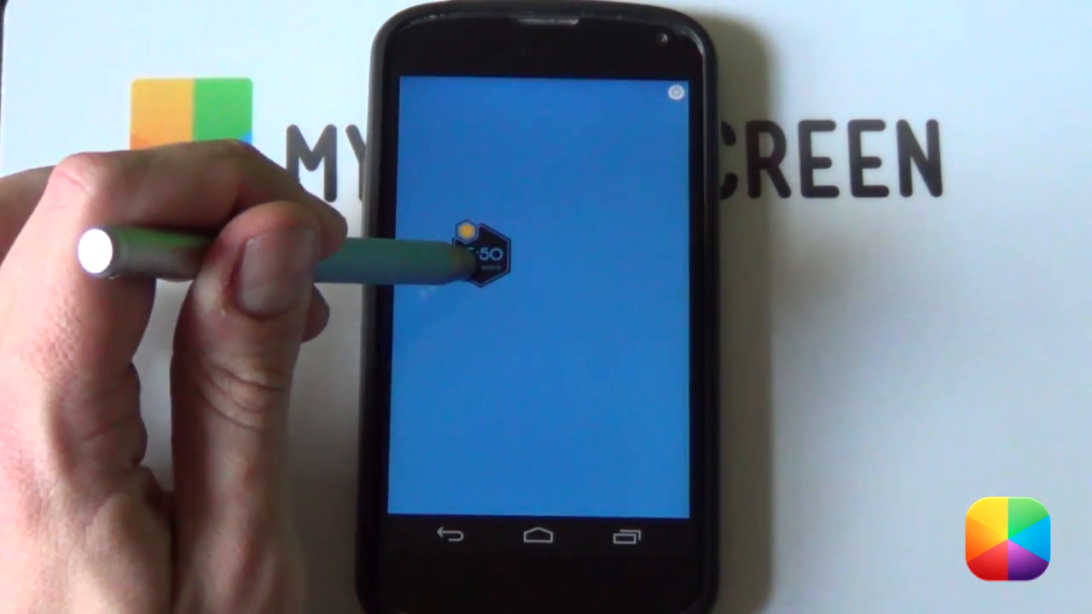
Select the Hexagon UCCW widget on the lock screen to resize it
click(478, 256)
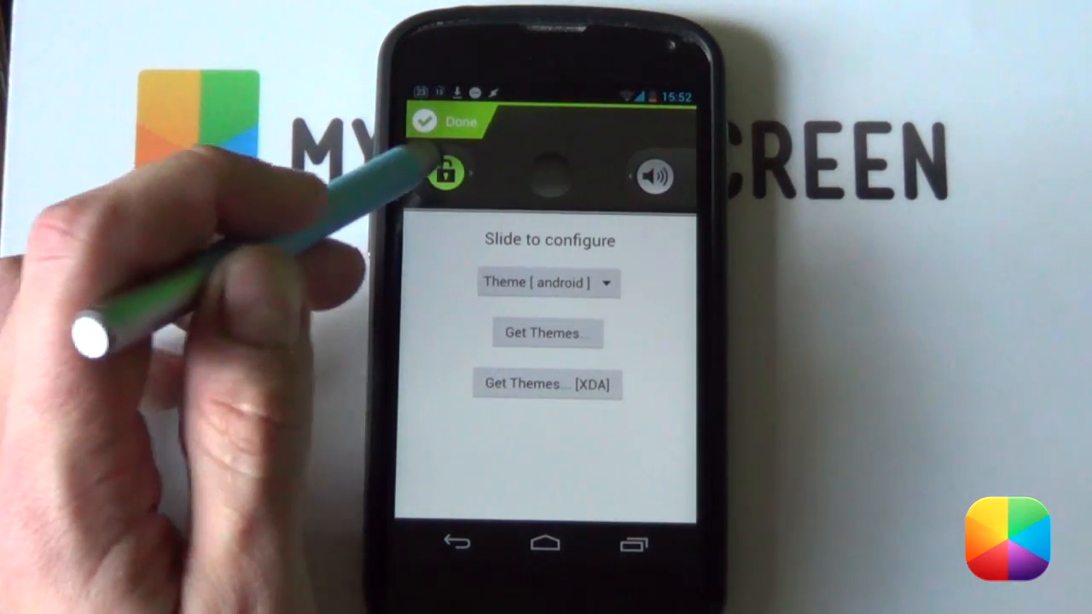
Open the Actions/Icon dialog for the slider's green unlock icon
click(452, 174)
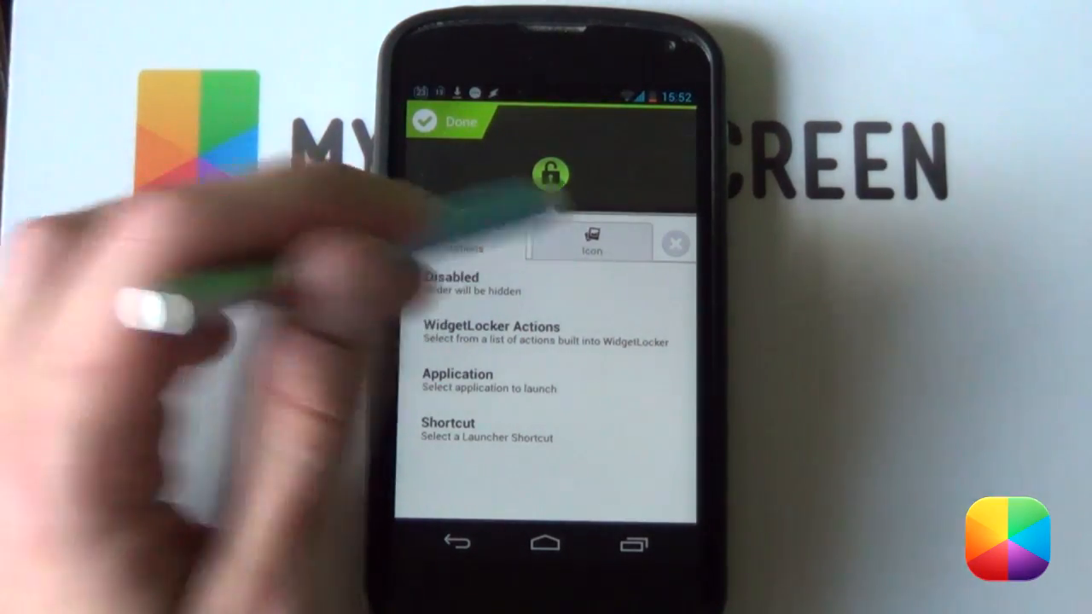
Choose a custom unlock icon image and open QuickPic's Android Custom Folder album
click(591, 242)
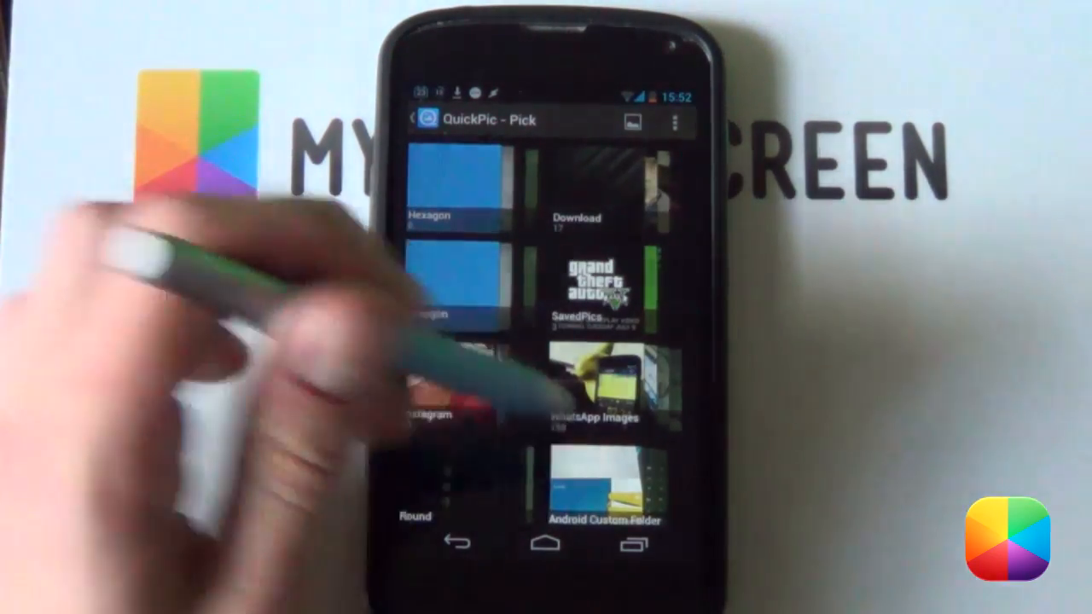
click(604, 486)
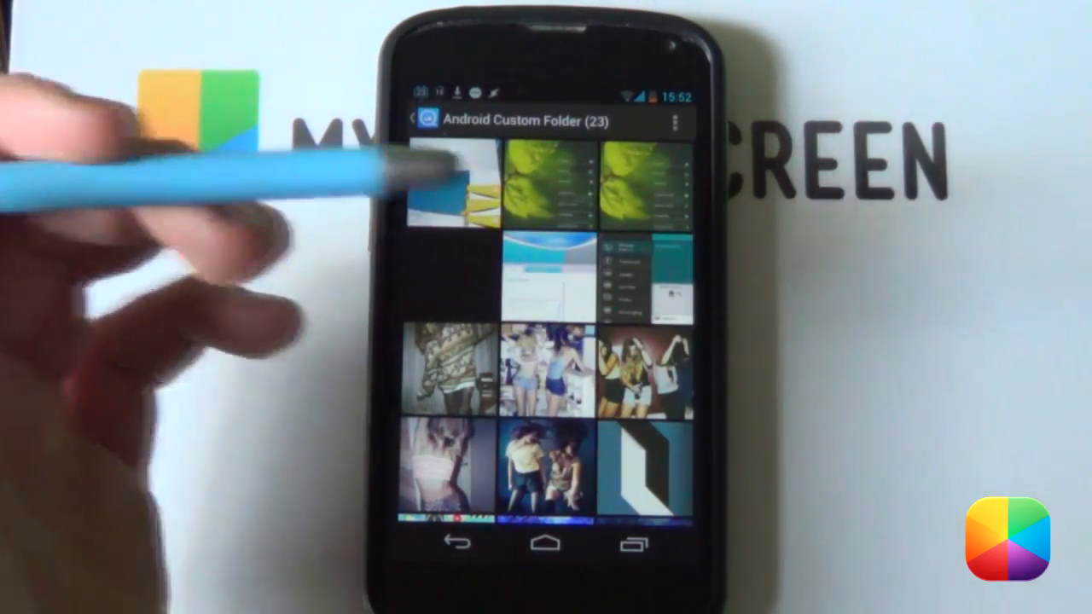